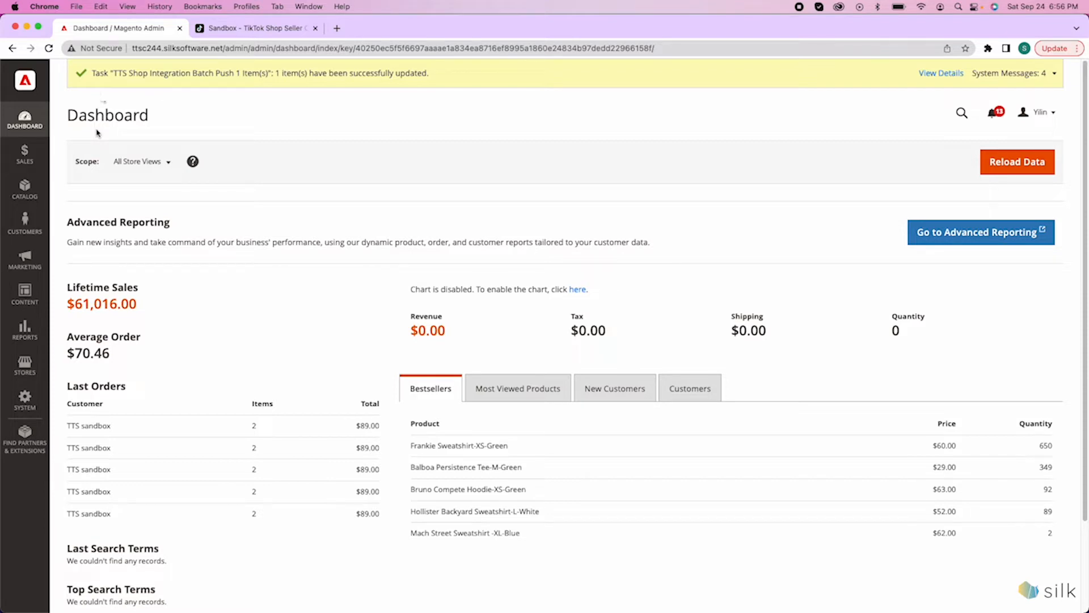
mouse_move(50, 98)
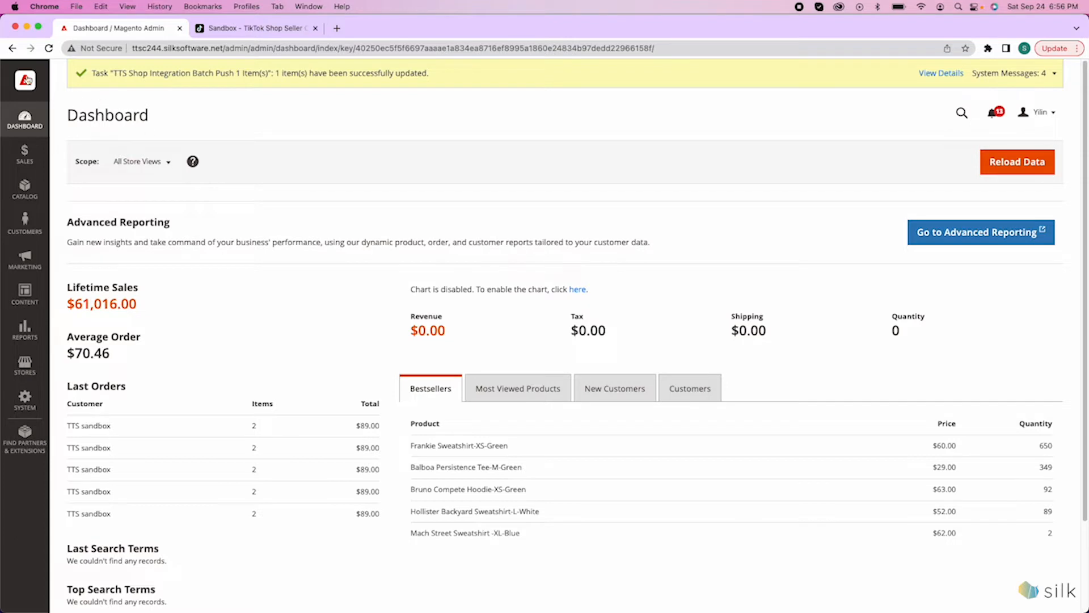
Open Catalog > Products, showing 1164 products matching 'men' with TikTok Shop sync columns
left_click(24, 187)
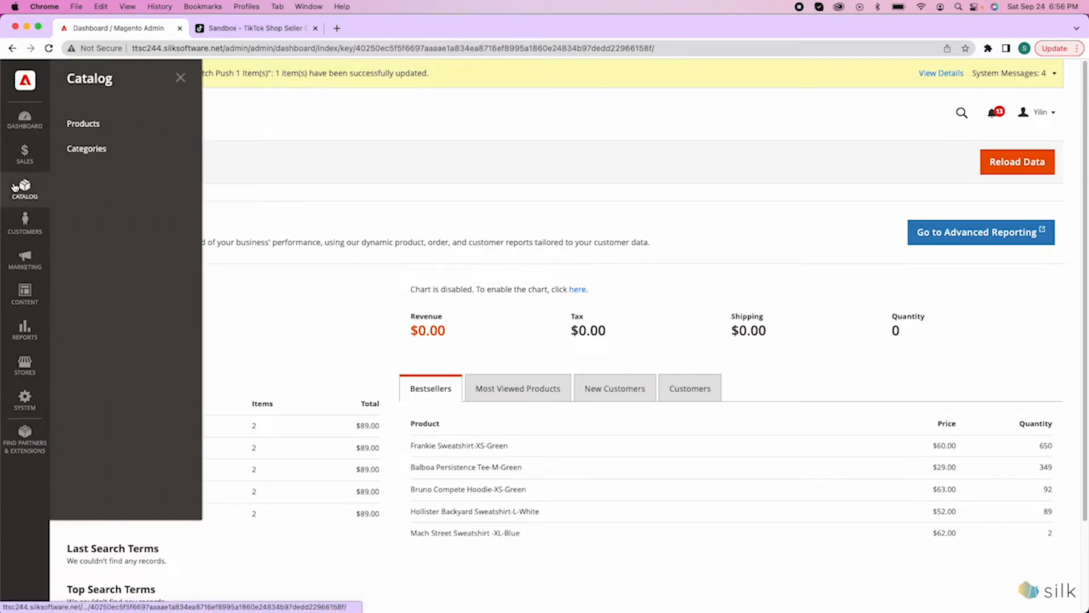
left_click(83, 123)
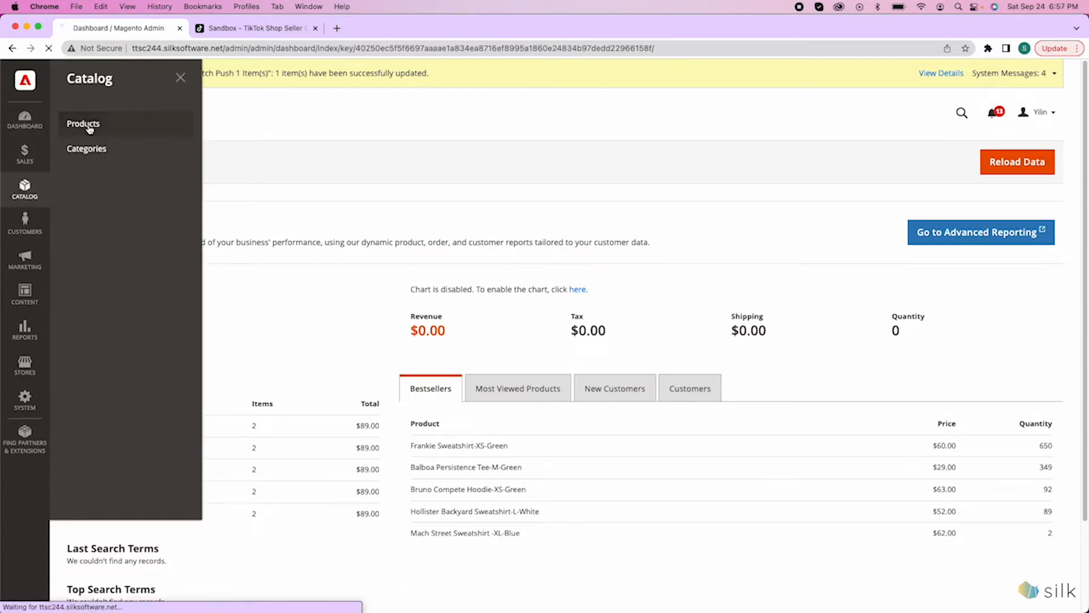
left_click(83, 124)
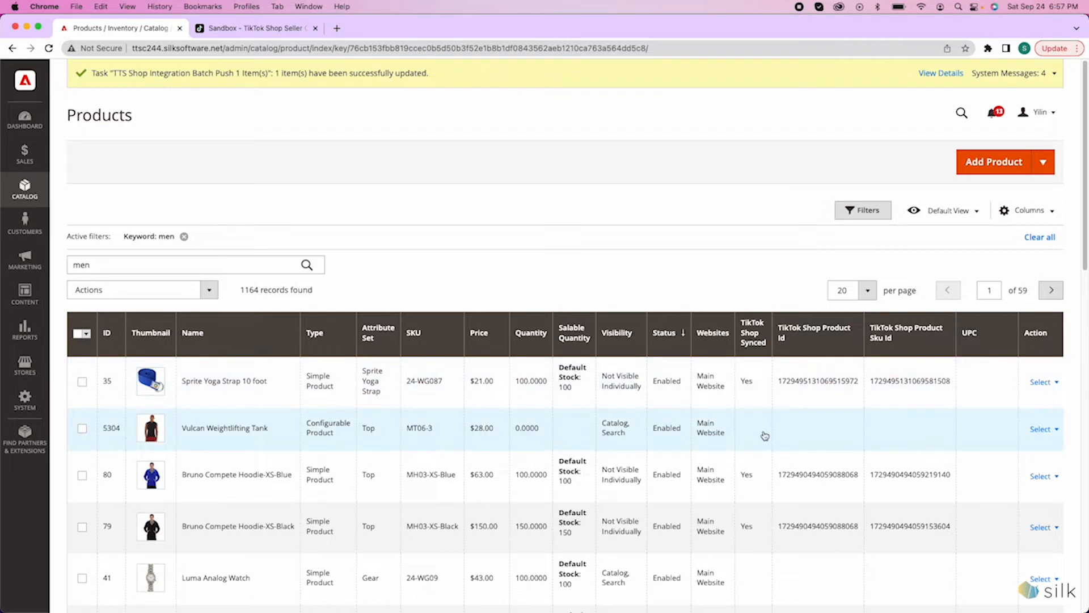
mouse_move(761, 440)
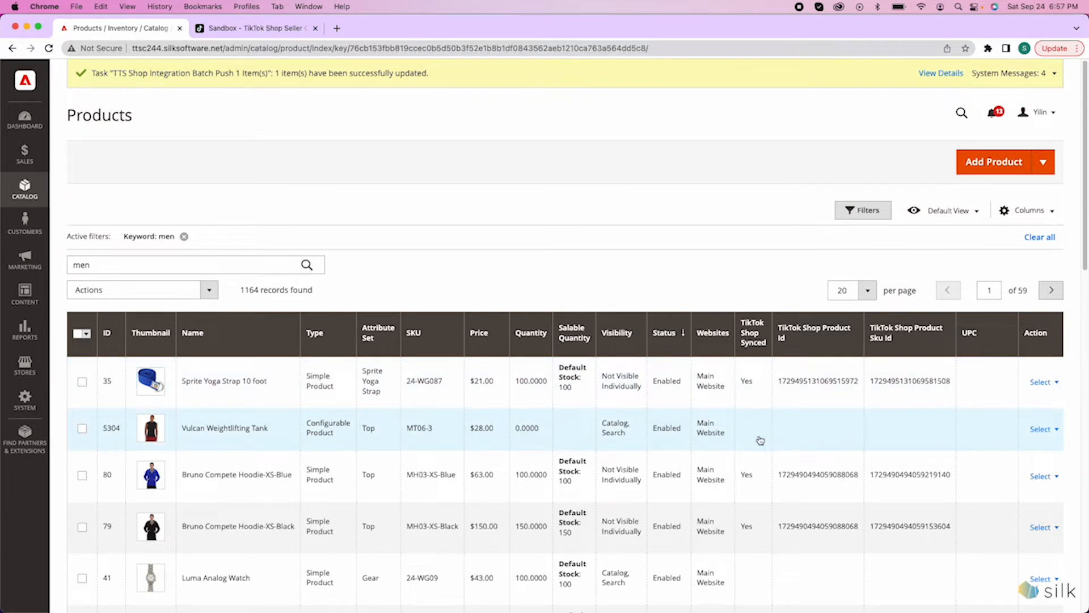
mouse_move(752, 396)
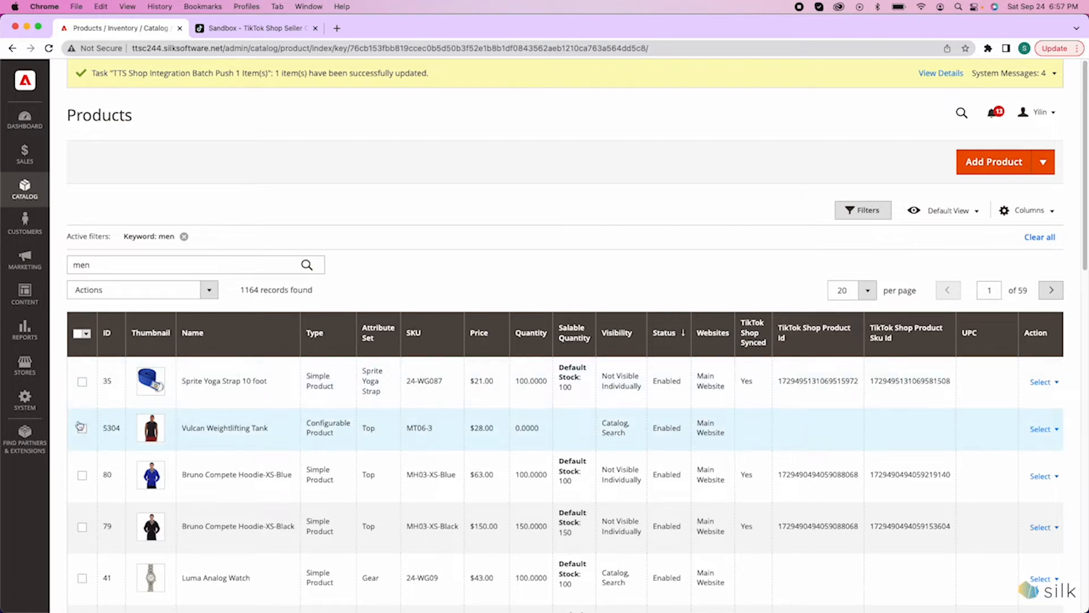
Push the ticked Vulcan Weightlifting Tank via TikTok Shop Action for All Store Views
left_click(81, 428)
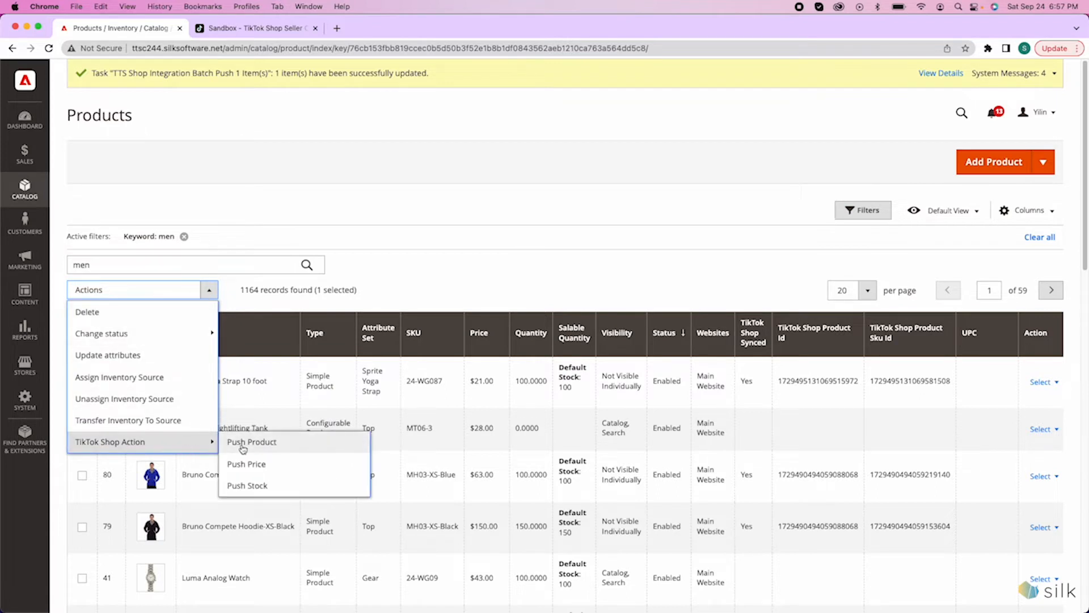
left_click(251, 442)
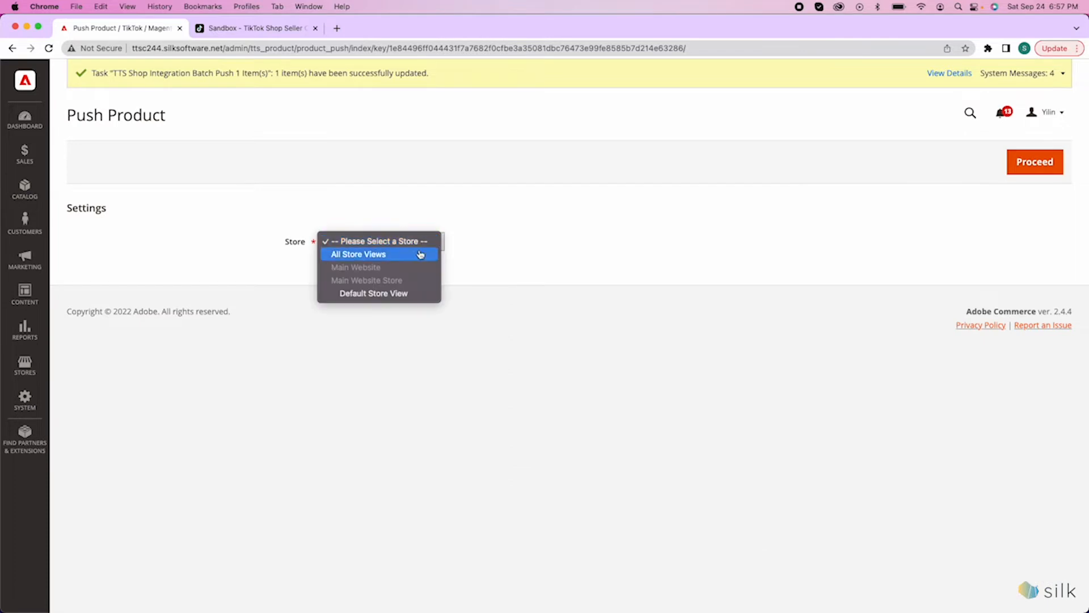
left_click(358, 253)
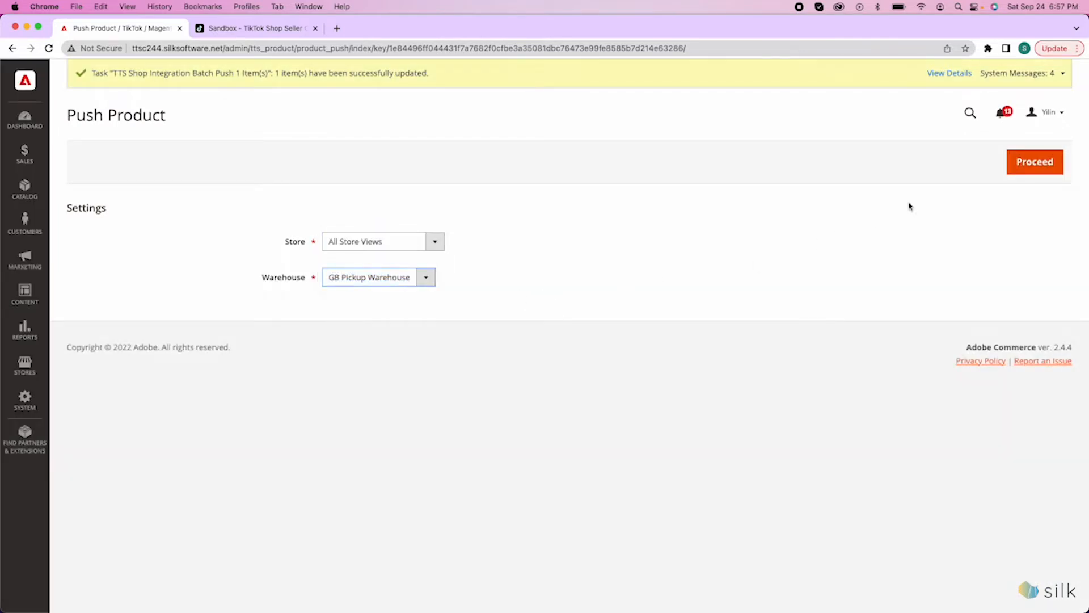
left_click(1034, 161)
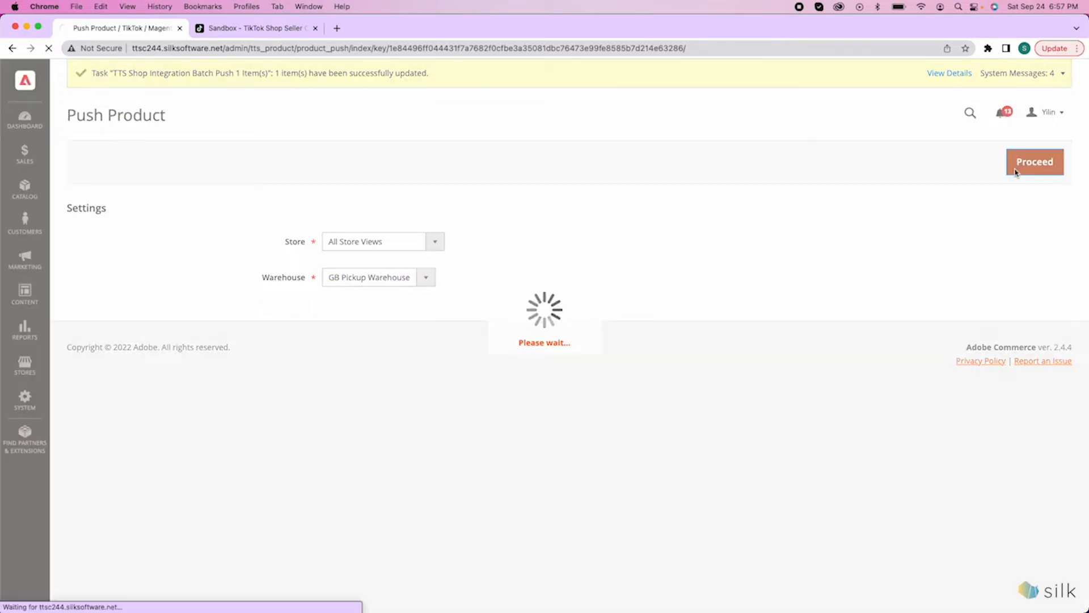
Confirm the queued push reported 1 success and 0 failures, then switch to Seller Center
left_click(1035, 161)
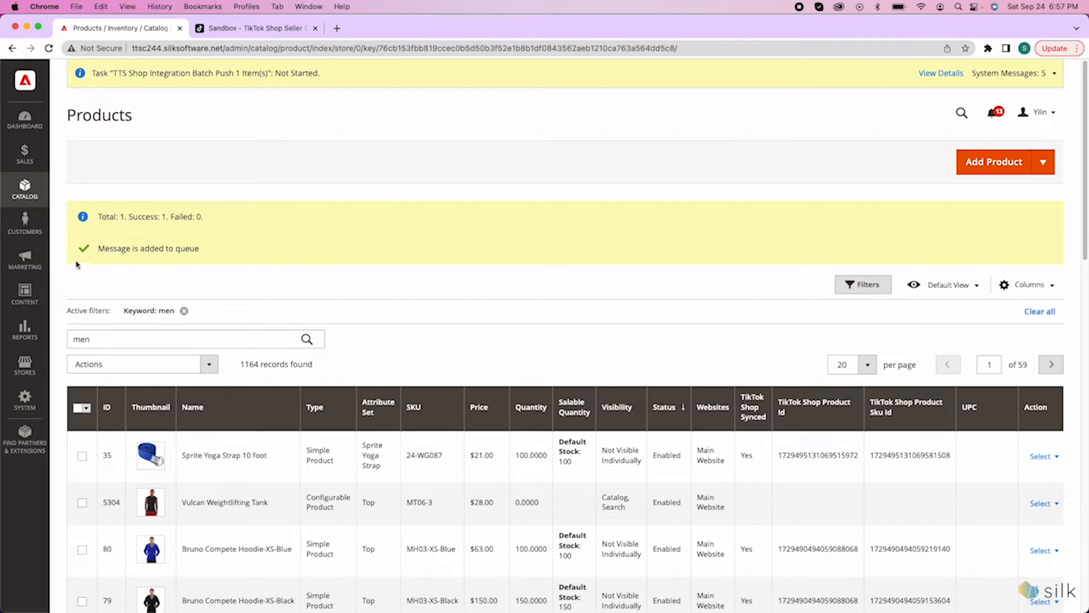
mouse_move(78, 266)
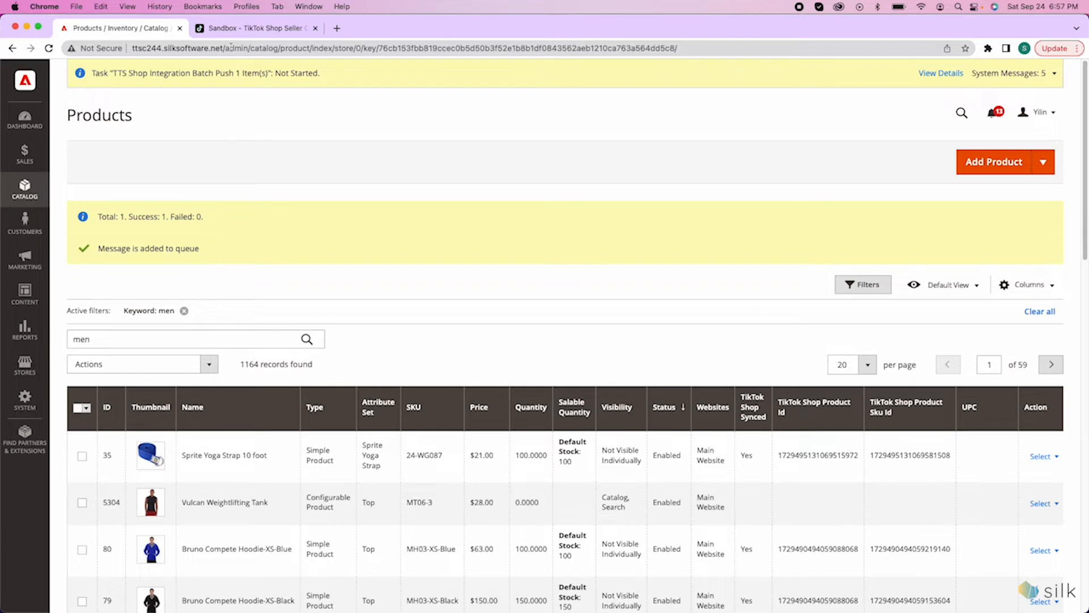
left_click(256, 27)
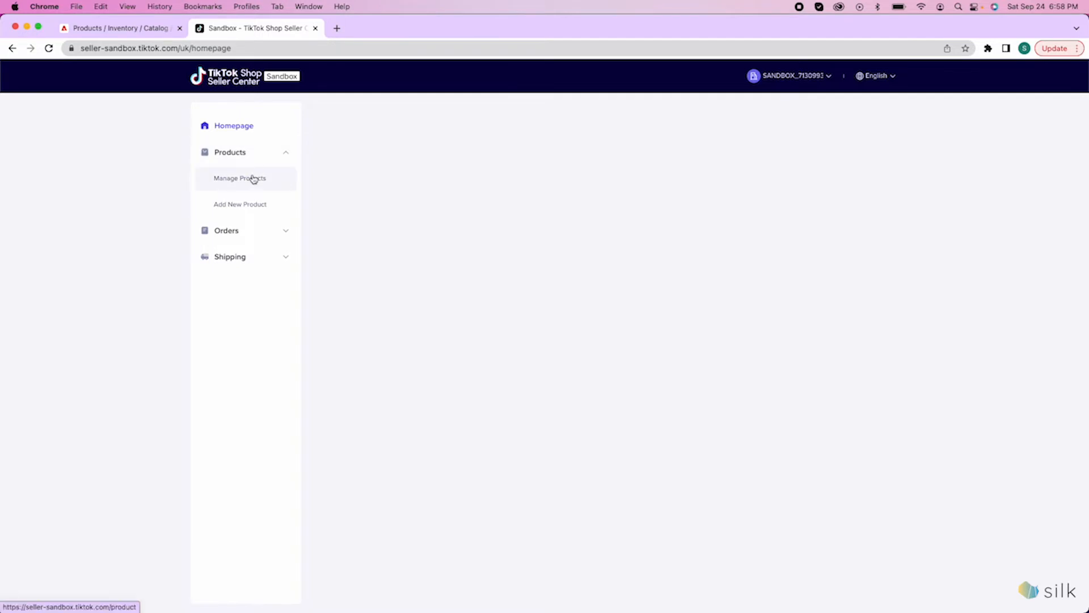
In Manage Products, verify Vulcan Weightlifting Tank is live at £28.00, then return to Magento
left_click(239, 177)
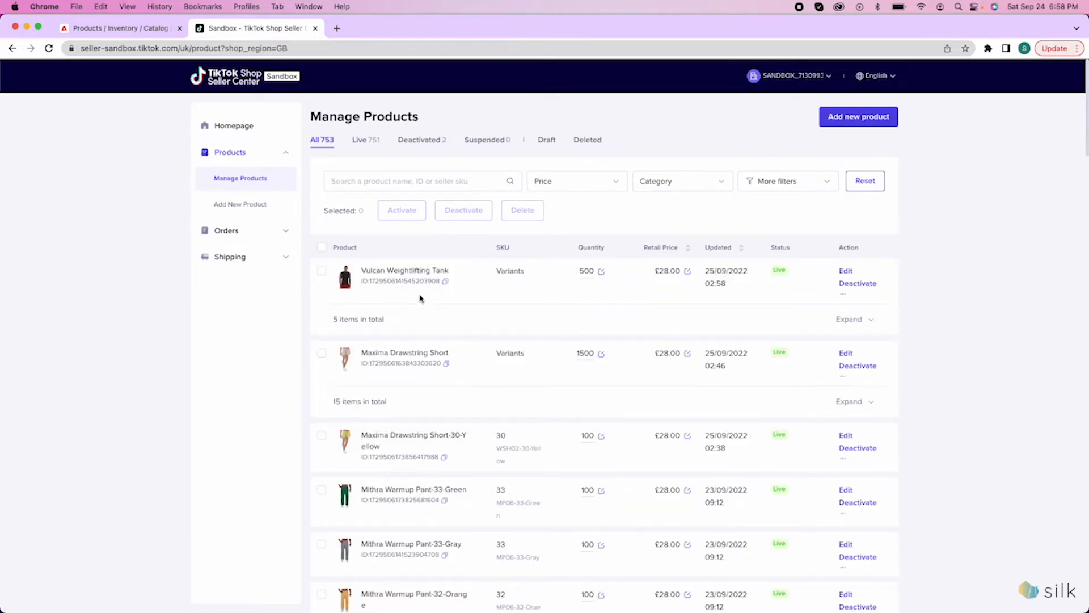
mouse_move(363, 282)
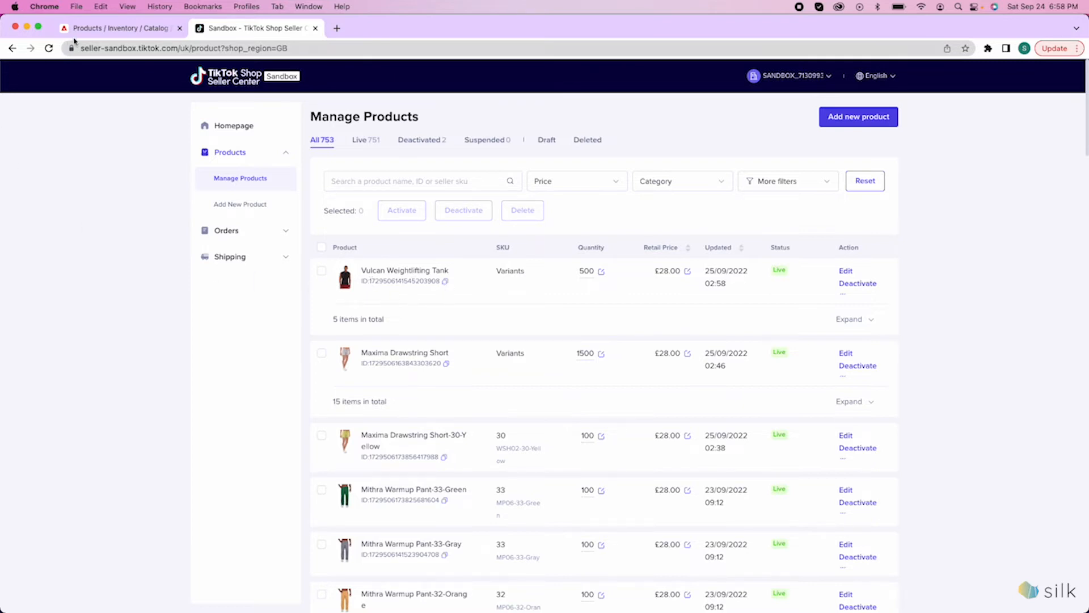
left_click(118, 28)
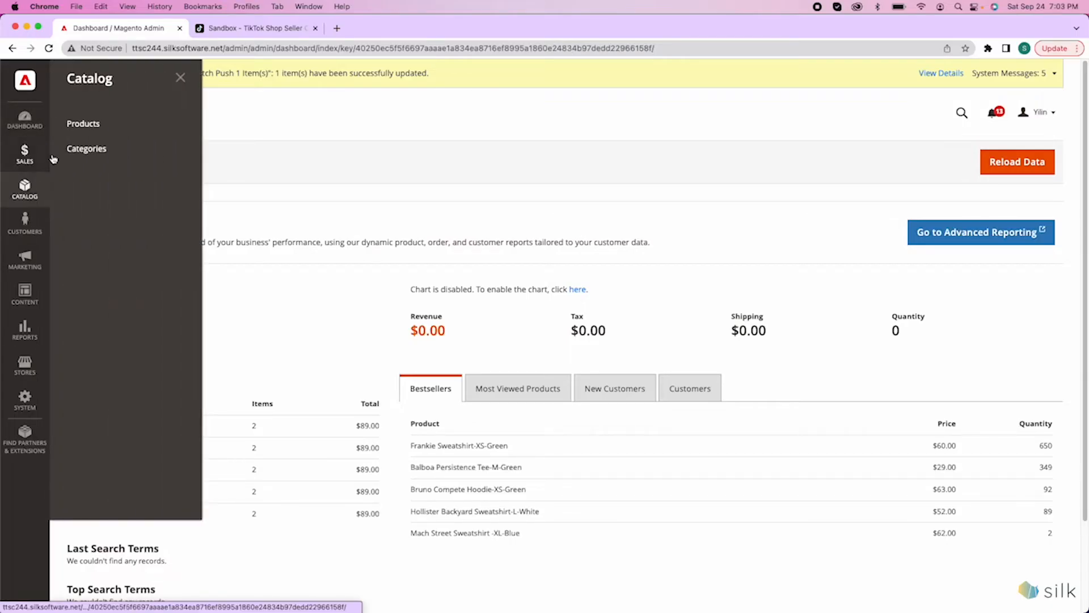
Among 'shorts' results, select Aether Gym Pant -36-Brown and black Cobalt short, deselecting the red short
left_click(82, 123)
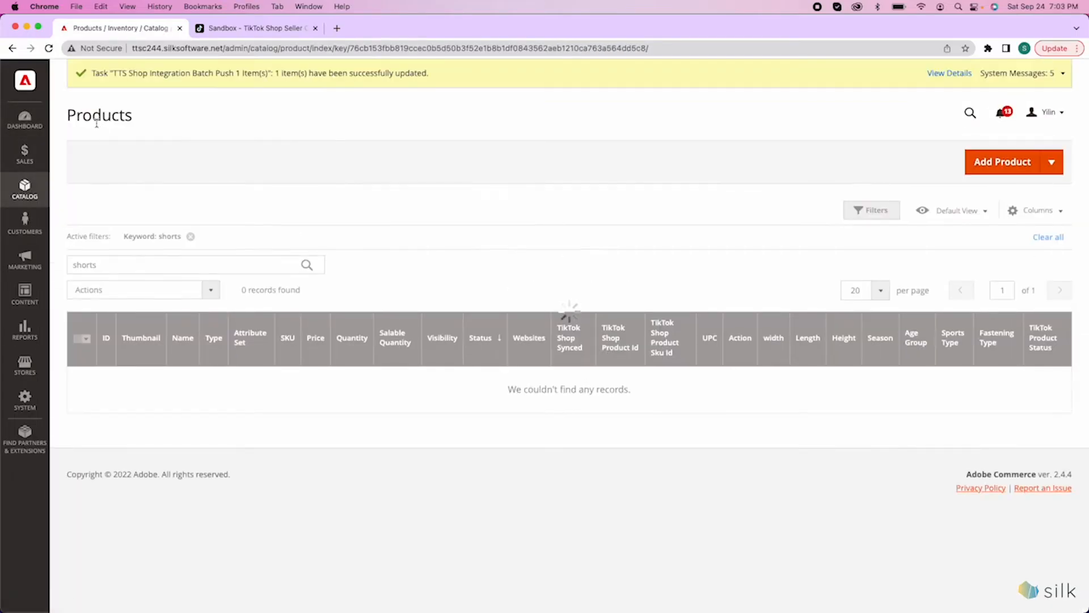
left_click(306, 265)
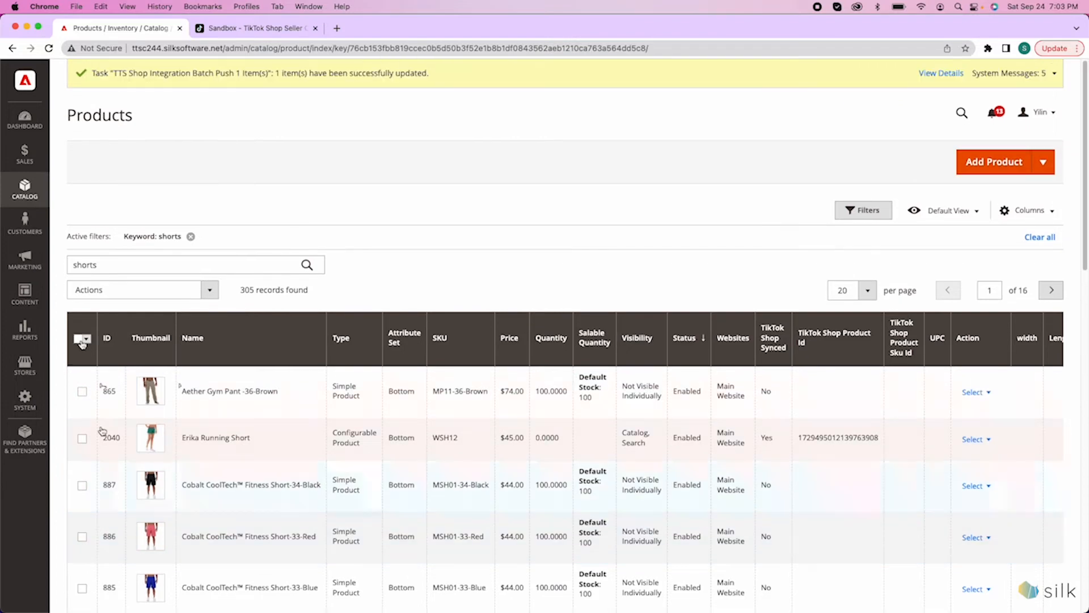
left_click(82, 341)
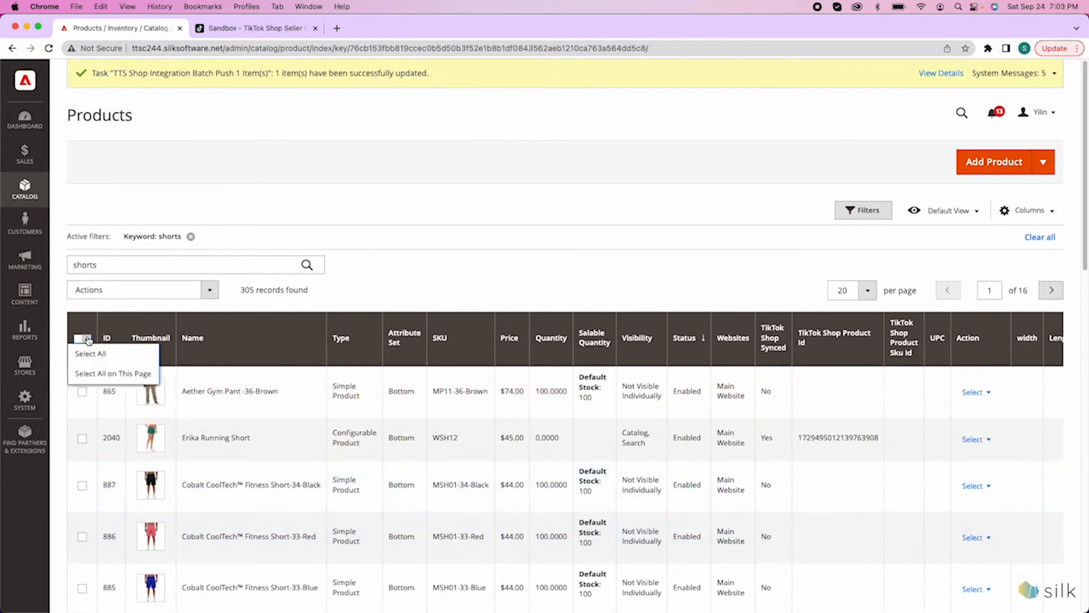
left_click(90, 353)
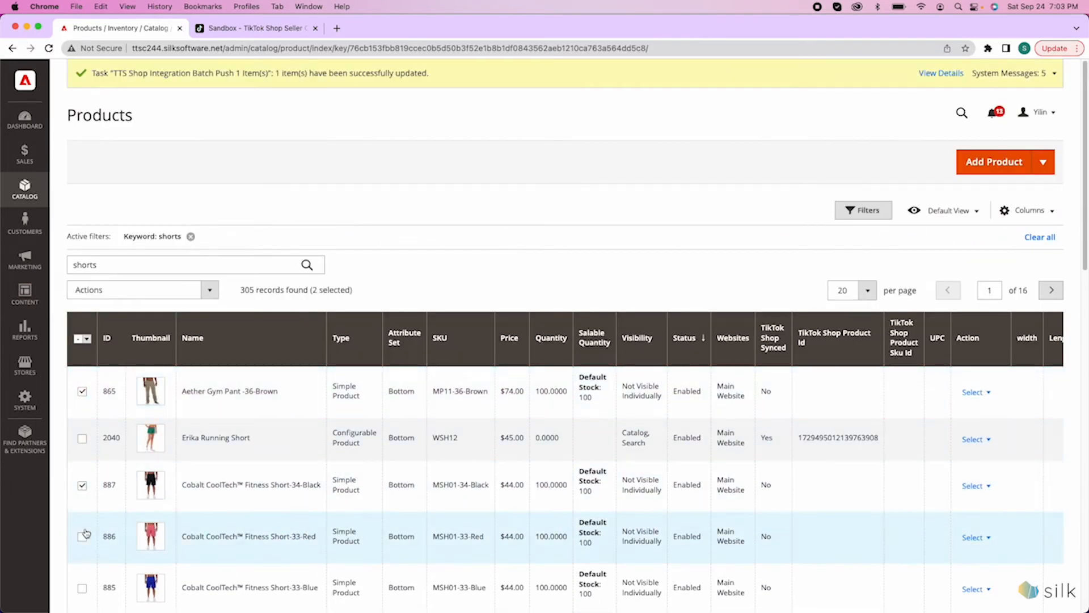
left_click(81, 536)
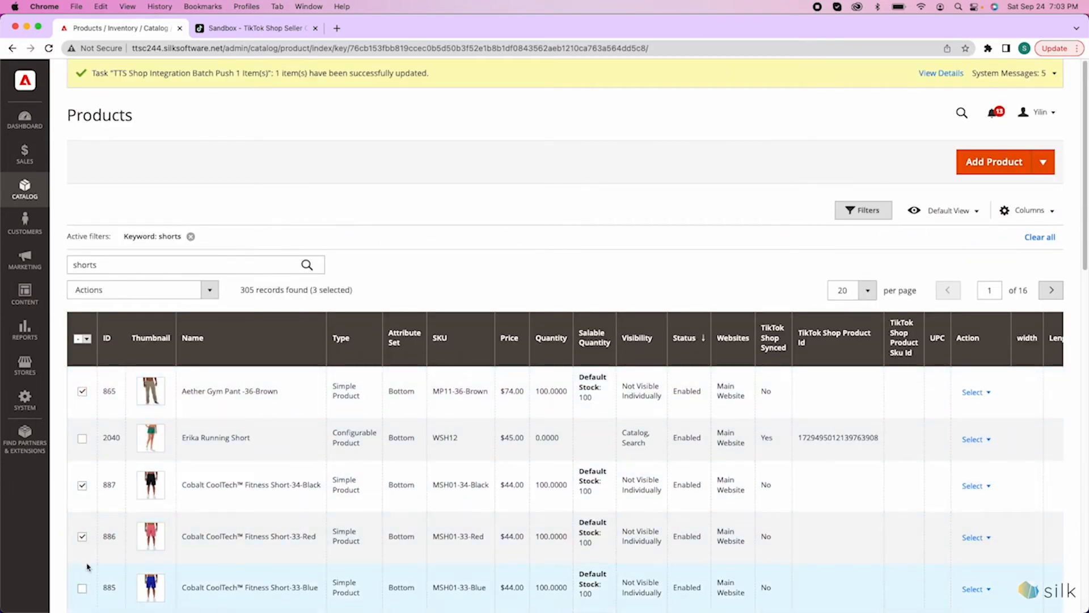
left_click(81, 536)
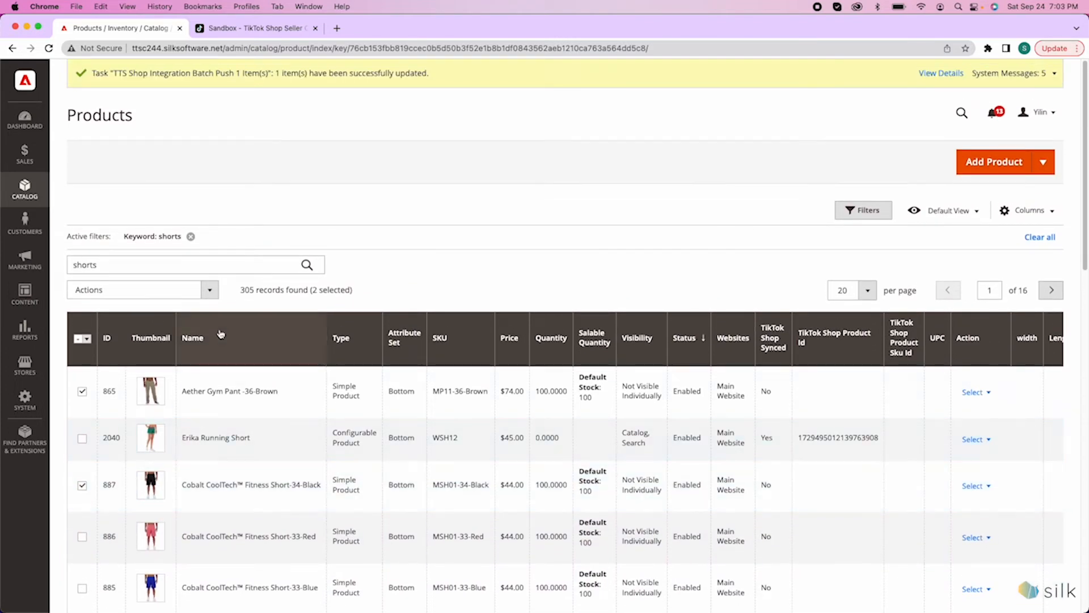
left_click(209, 290)
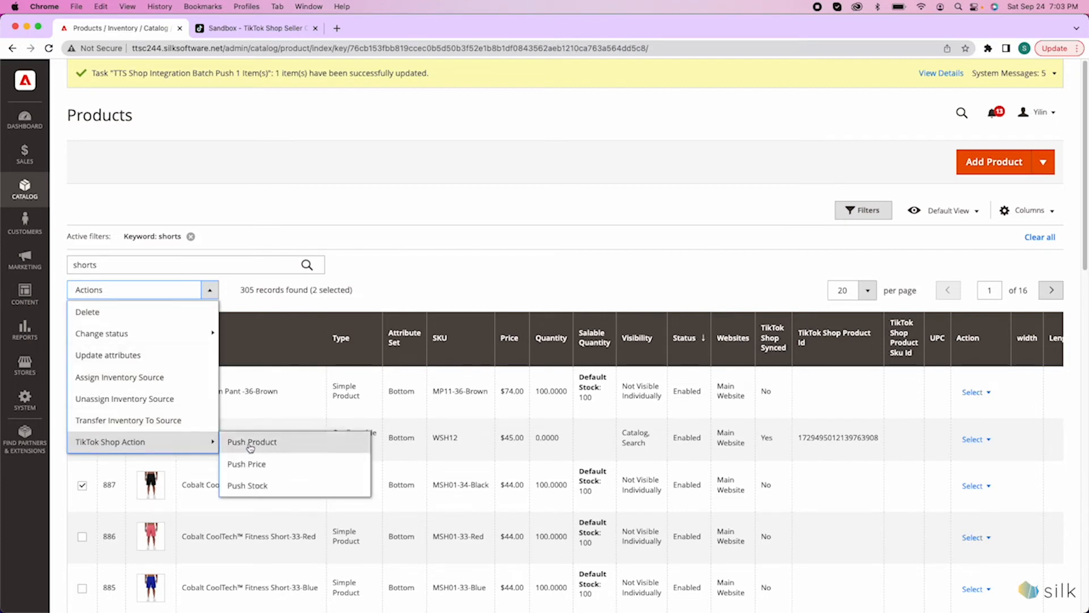
Push both products to All Store Views from GB Pickup Warehouse, getting 2 successes, 0 failures
left_click(251, 442)
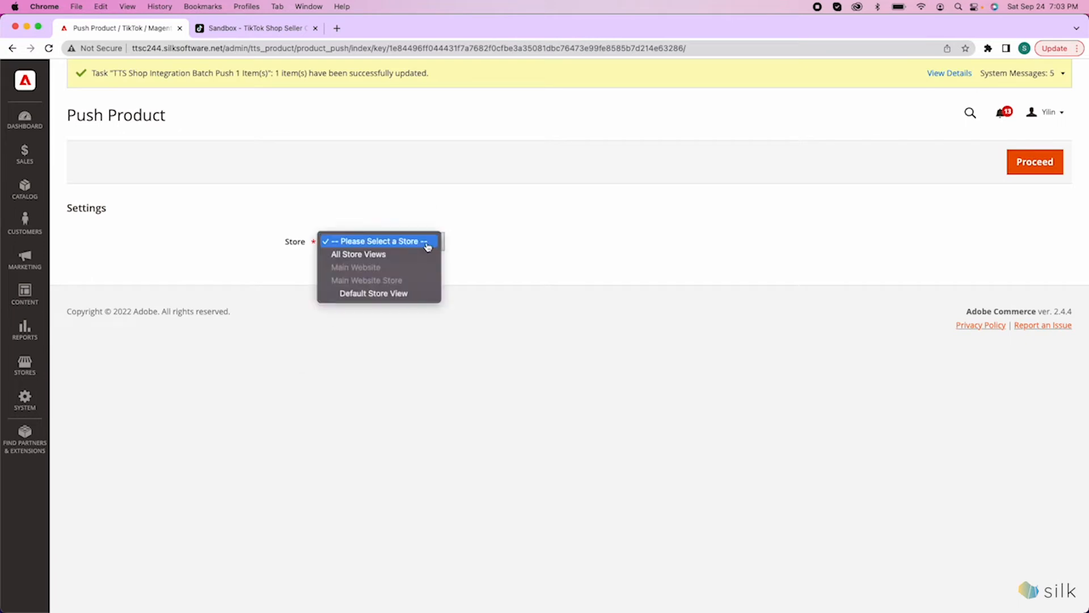
left_click(358, 253)
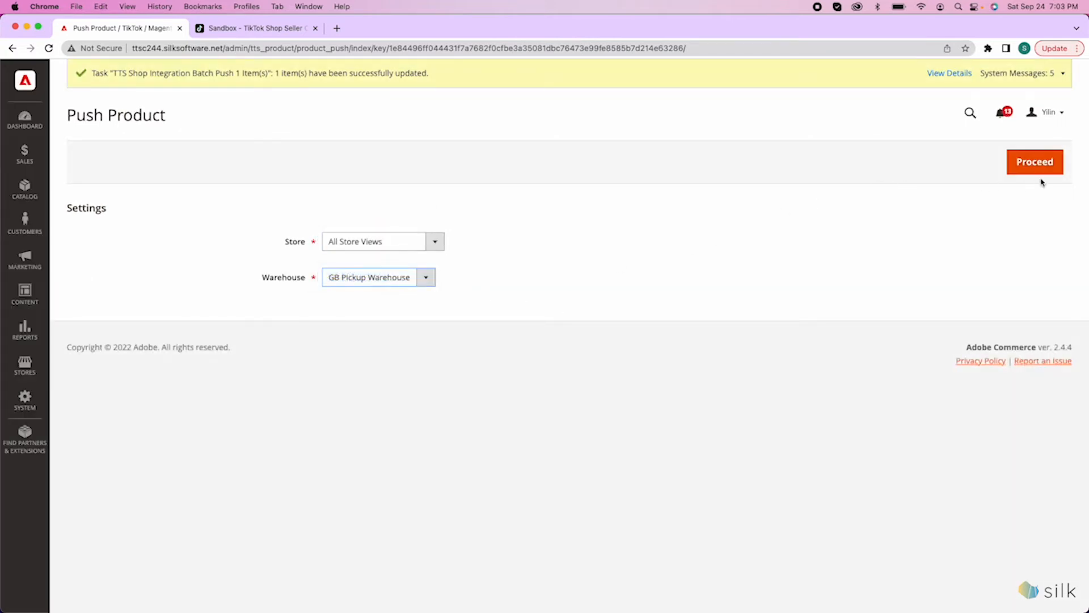
mouse_move(1035, 161)
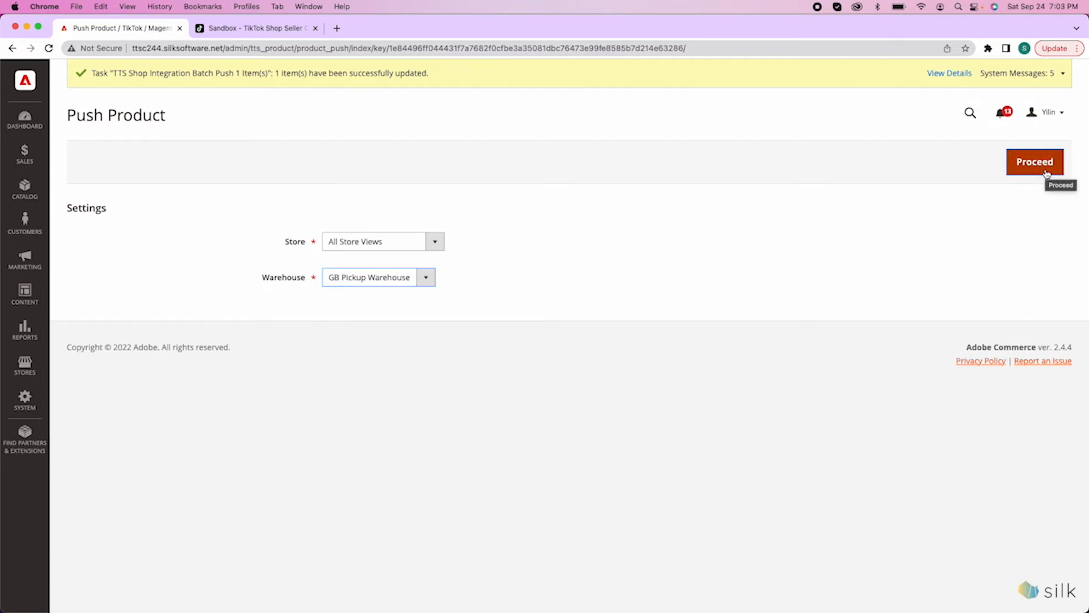
left_click(1034, 161)
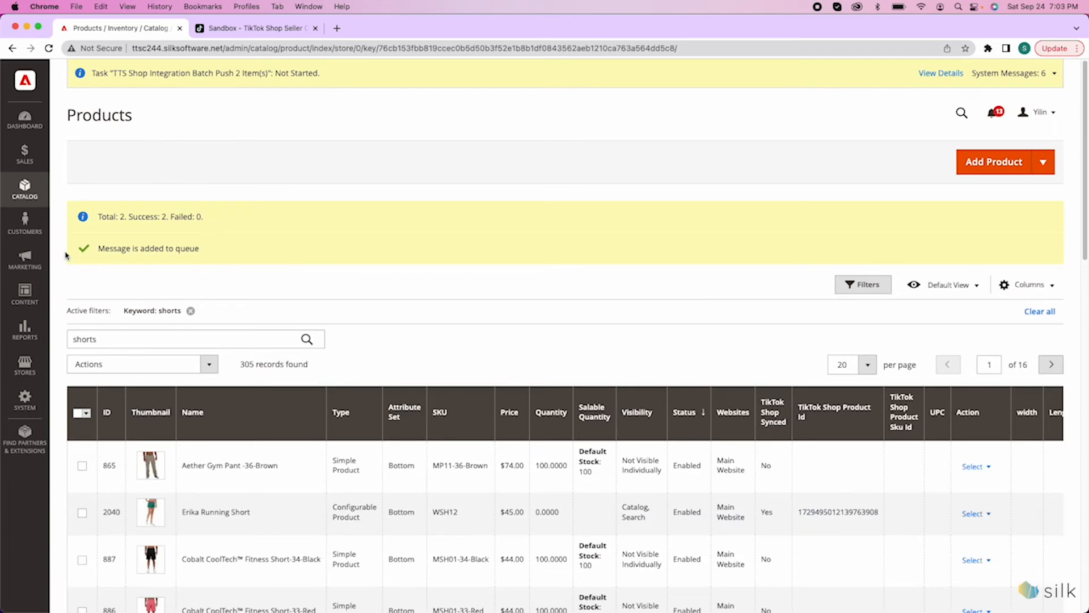
left_click(254, 28)
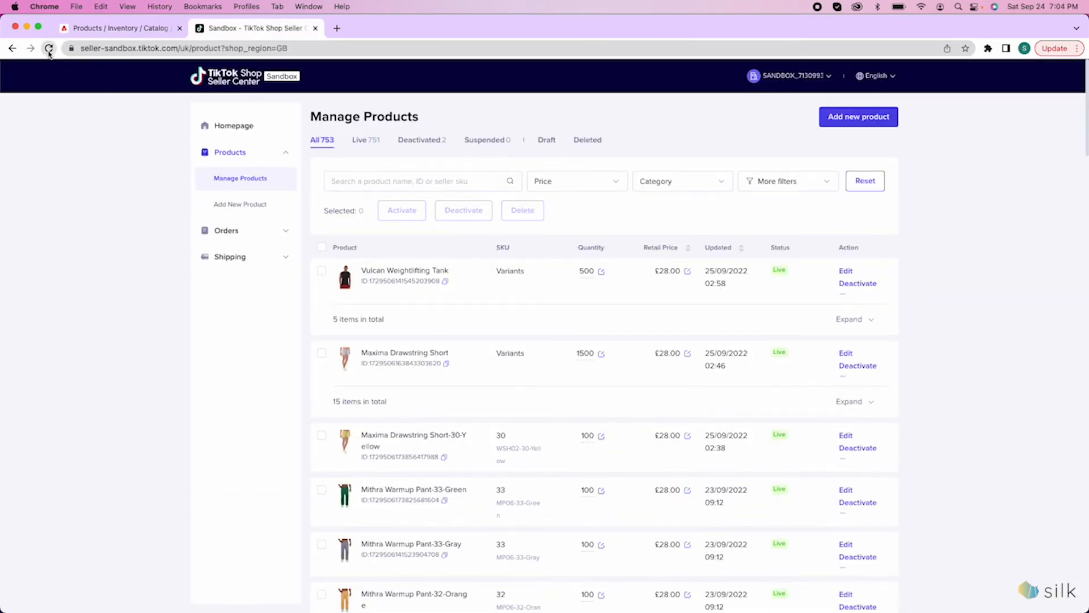
Reload Manage Products to see 755 products with both pushed items live, then return to Magento
left_click(48, 48)
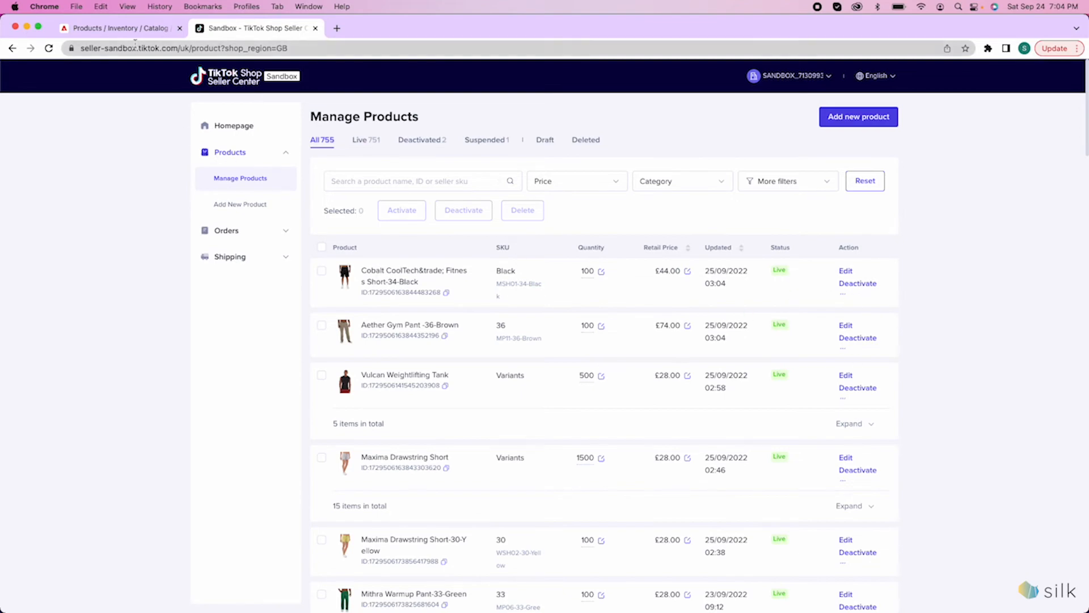
left_click(125, 28)
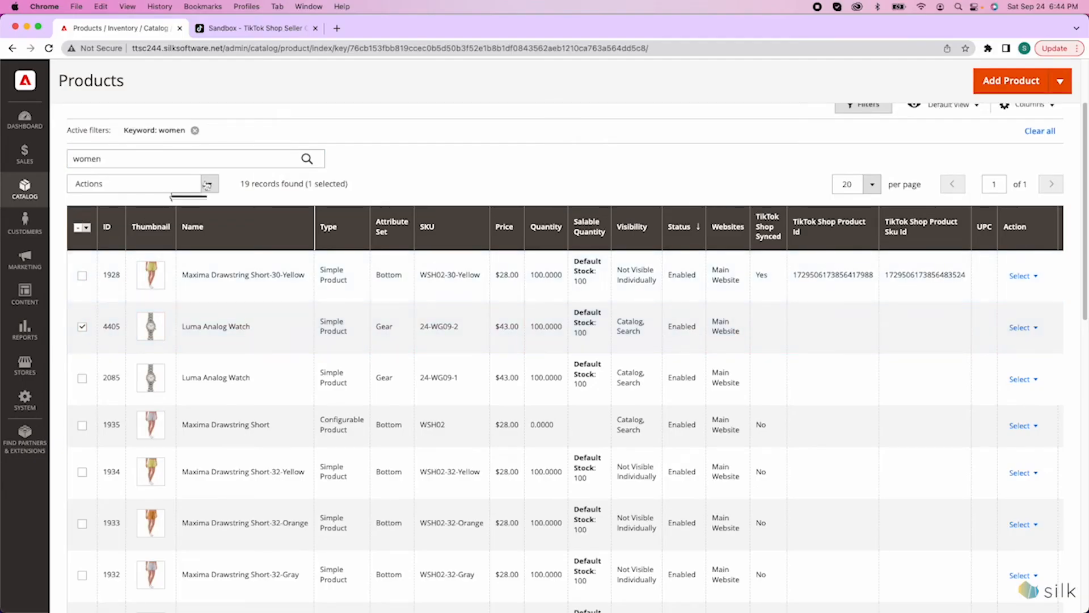
Push the Luma Analog Watch to All Store Views; it fails because product weight is mandatory
left_click(207, 184)
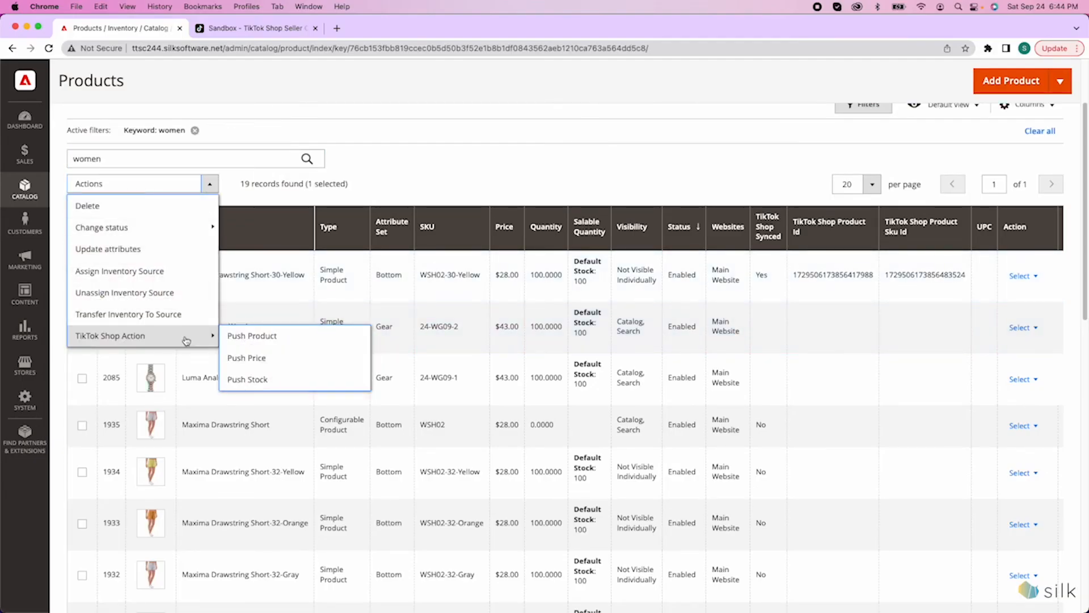
left_click(252, 336)
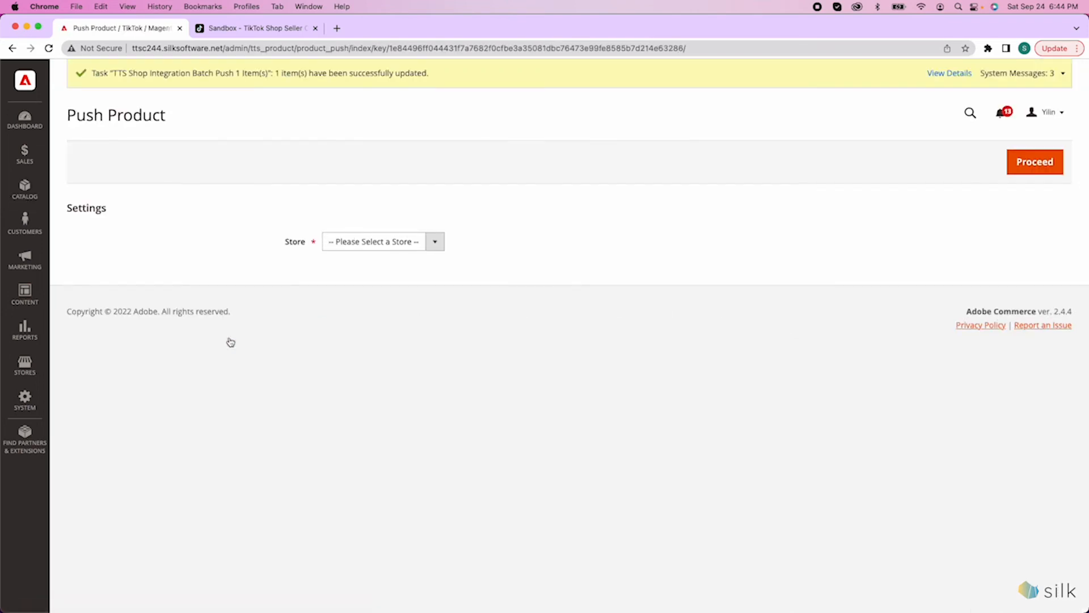
left_click(382, 241)
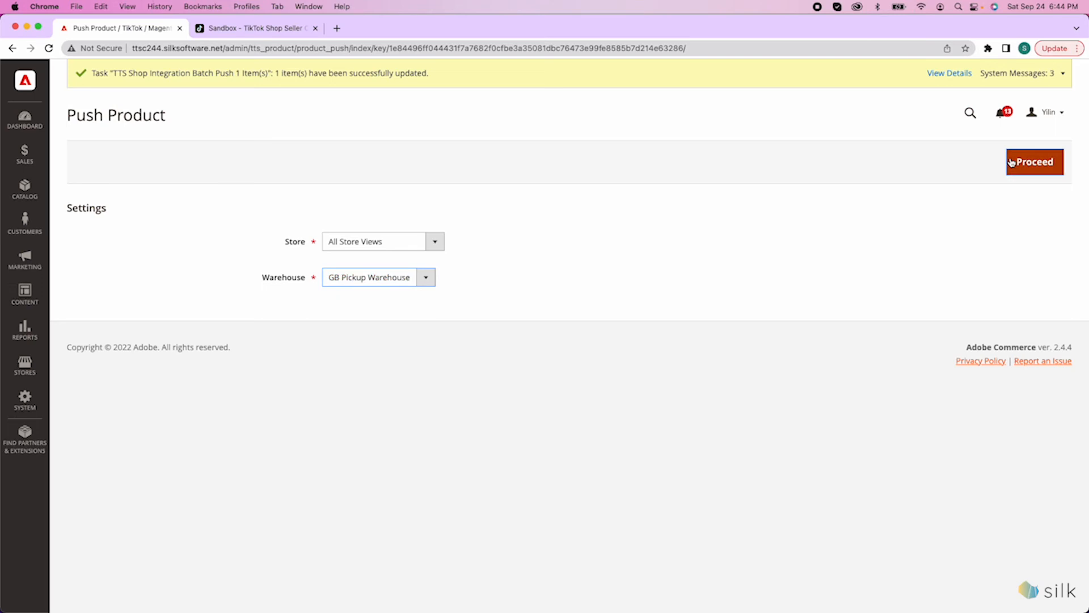
left_click(1034, 161)
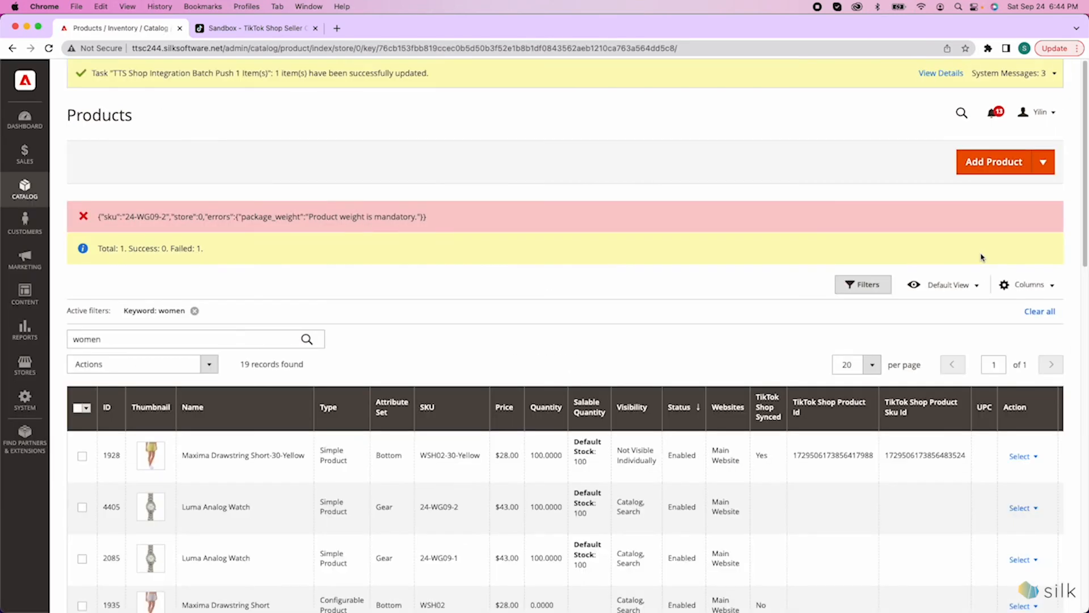
mouse_move(573, 258)
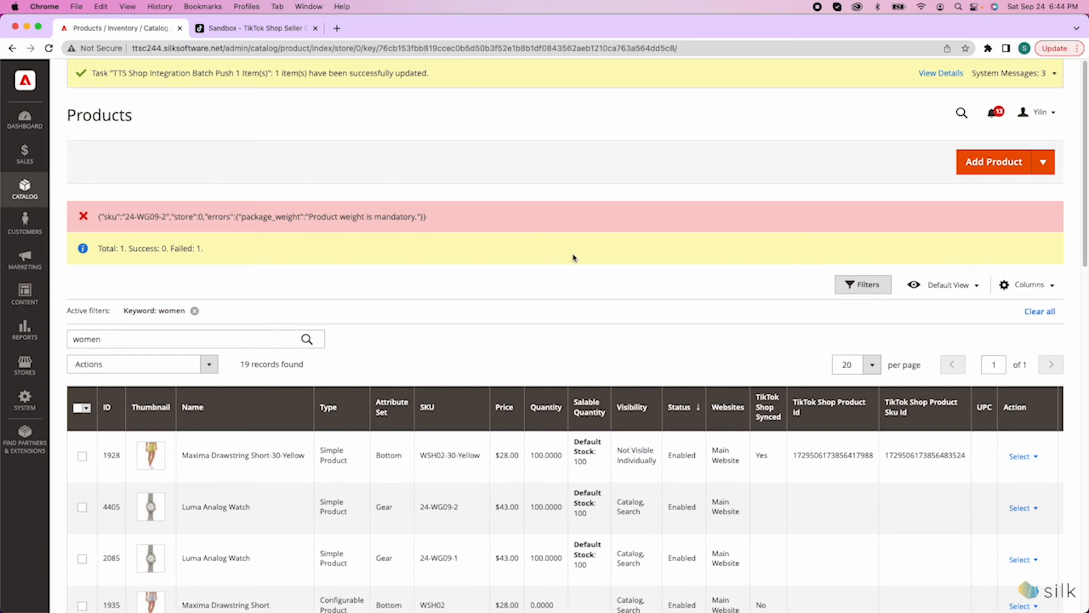
mouse_move(162, 247)
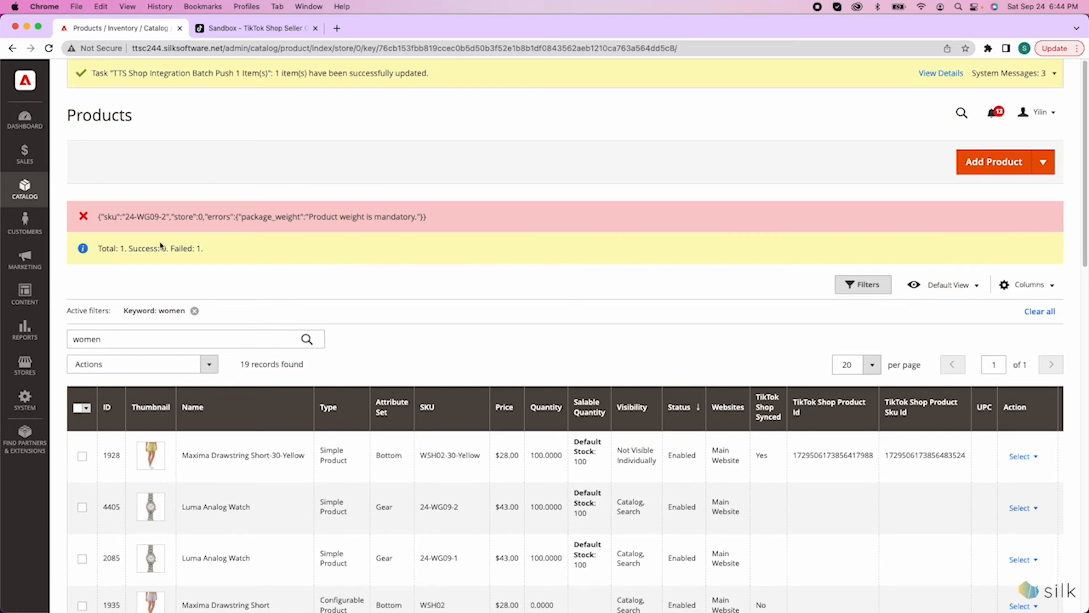
mouse_move(412, 357)
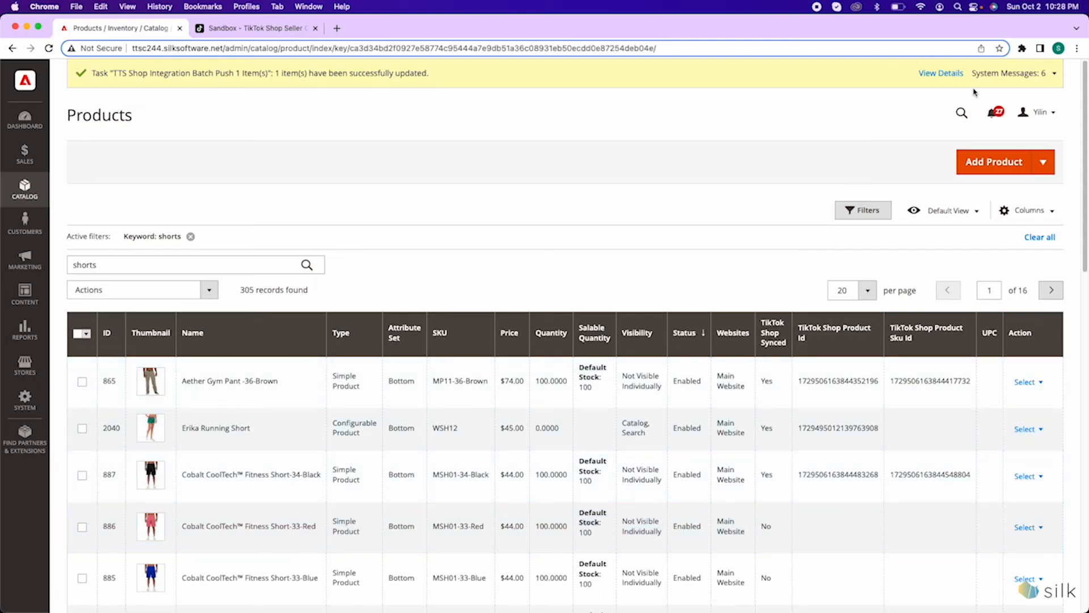
Open View Details for the batch push task: 1 item updated, started 9/24/2022 8:57 PM
left_click(941, 73)
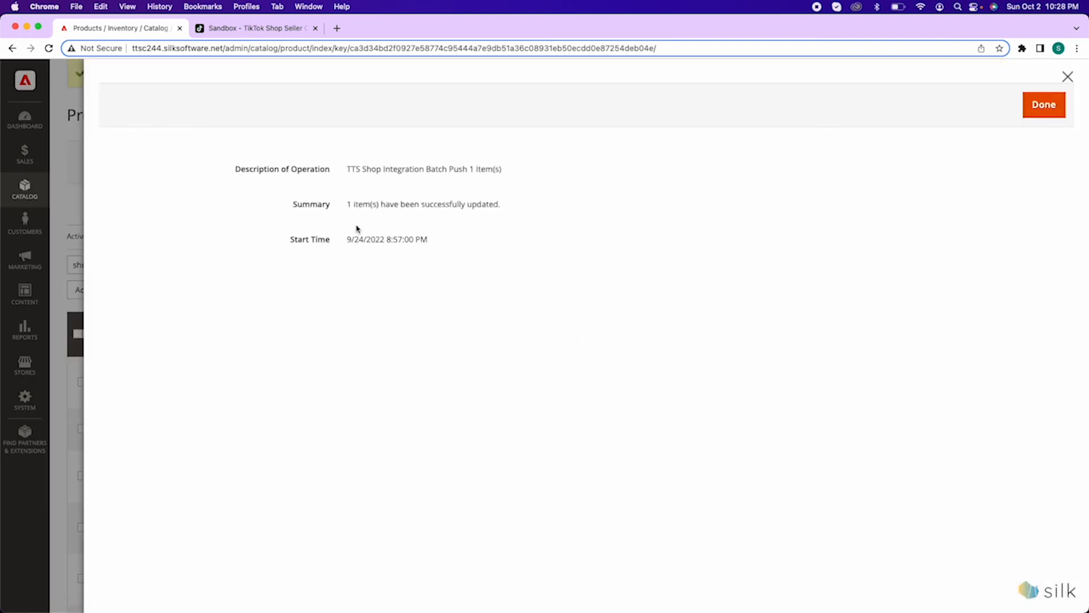
mouse_move(476, 213)
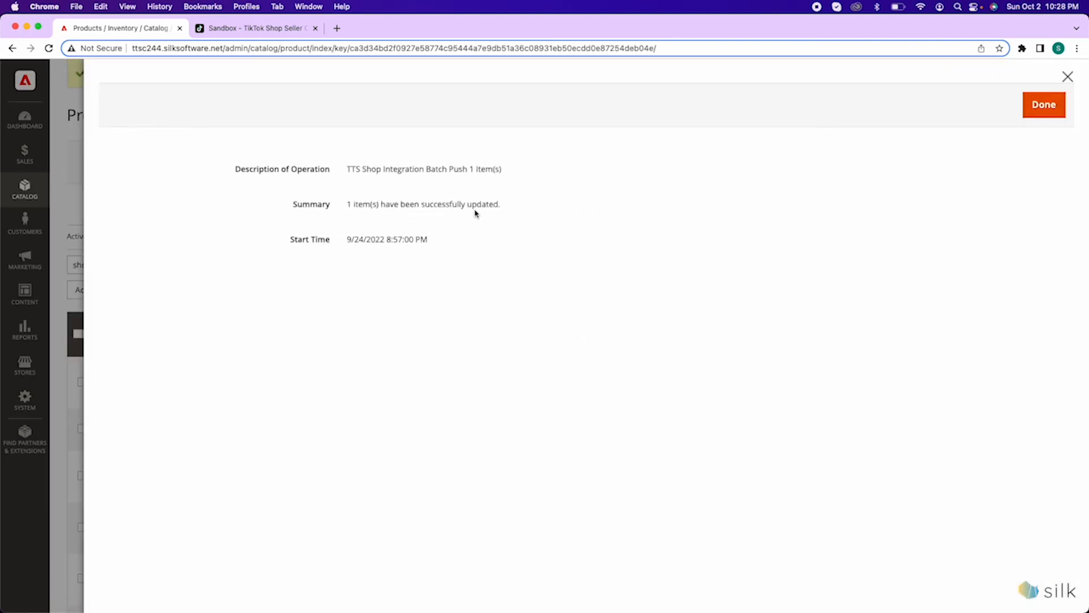
mouse_move(604, 269)
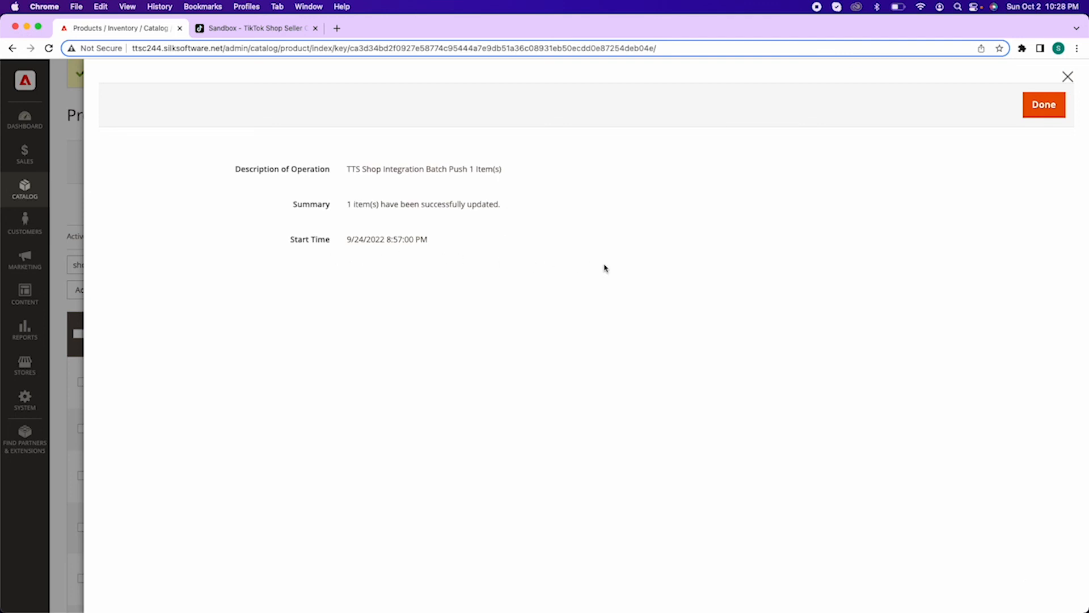